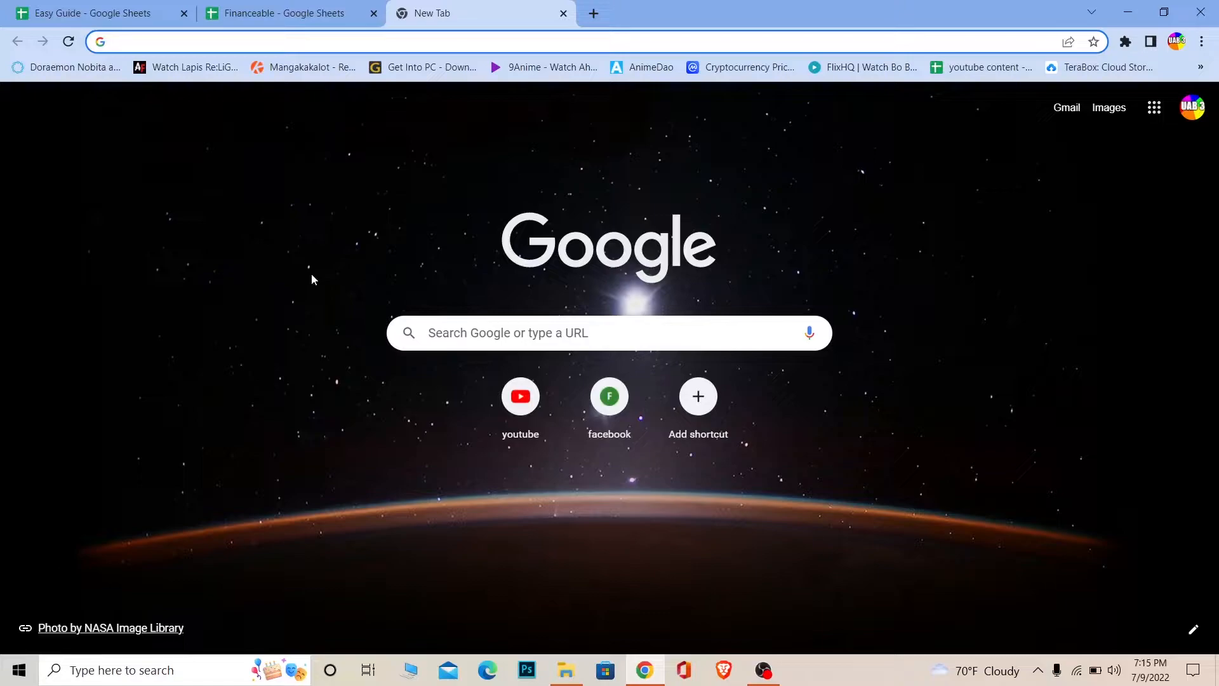
# Go to amazon.com from the new tab's address bar.
pyautogui.click(311, 41)
pyautogui.write('amazon.com')
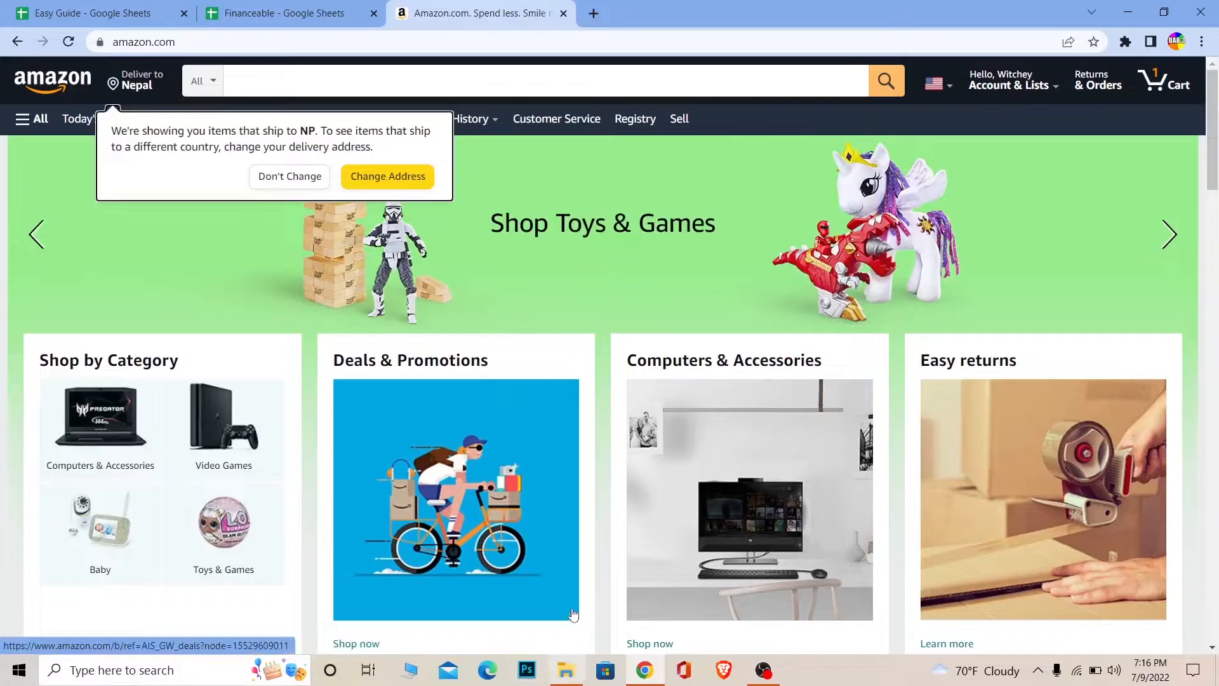
# Navigate via Account to Gift cards and reach the Redeem a Gift Card page's claim code field.
pyautogui.click(1009, 80)
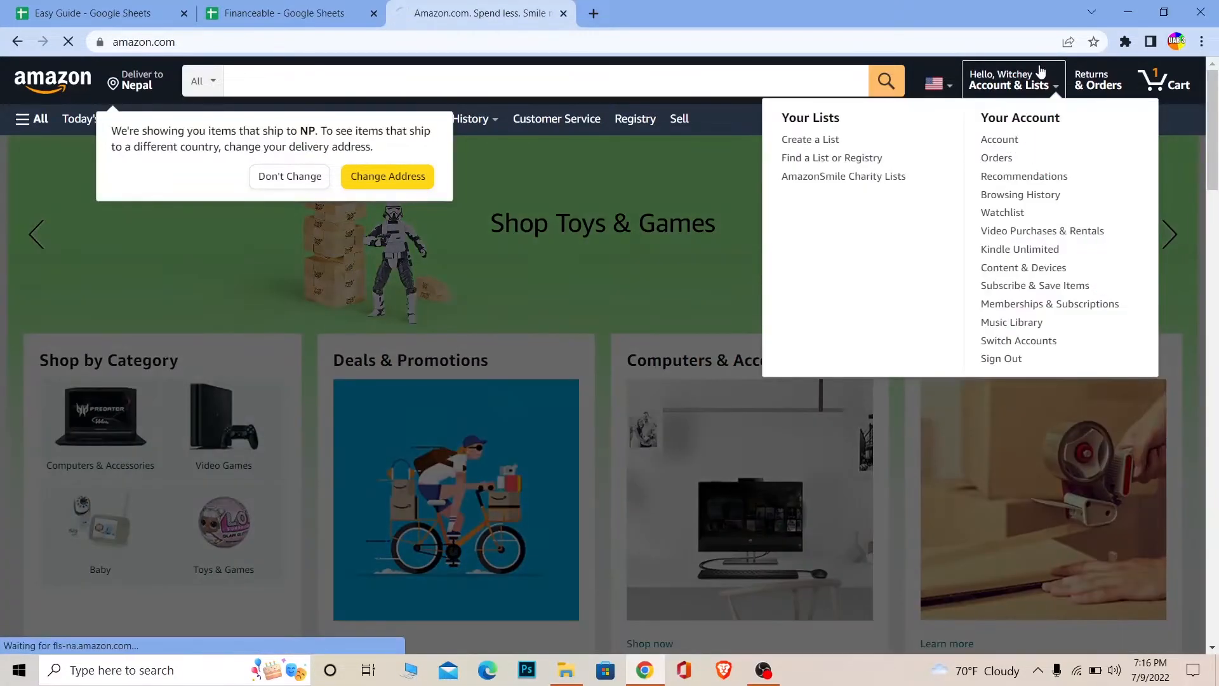
pyautogui.click(999, 139)
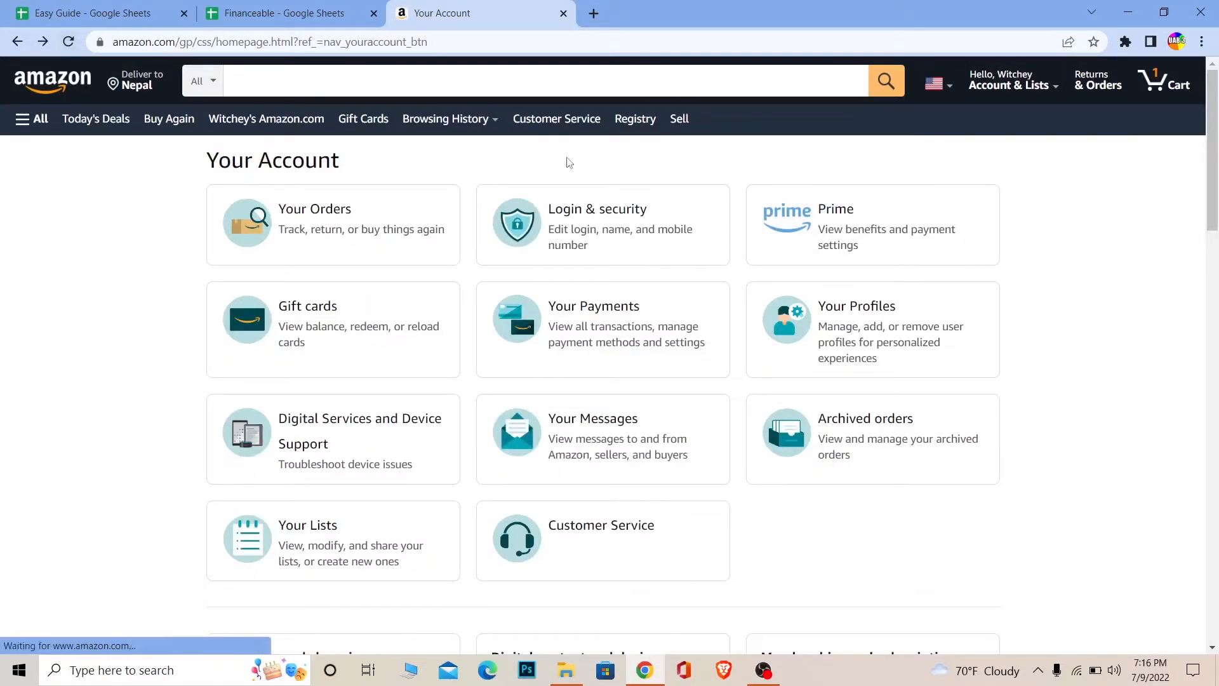
pyautogui.click(332, 324)
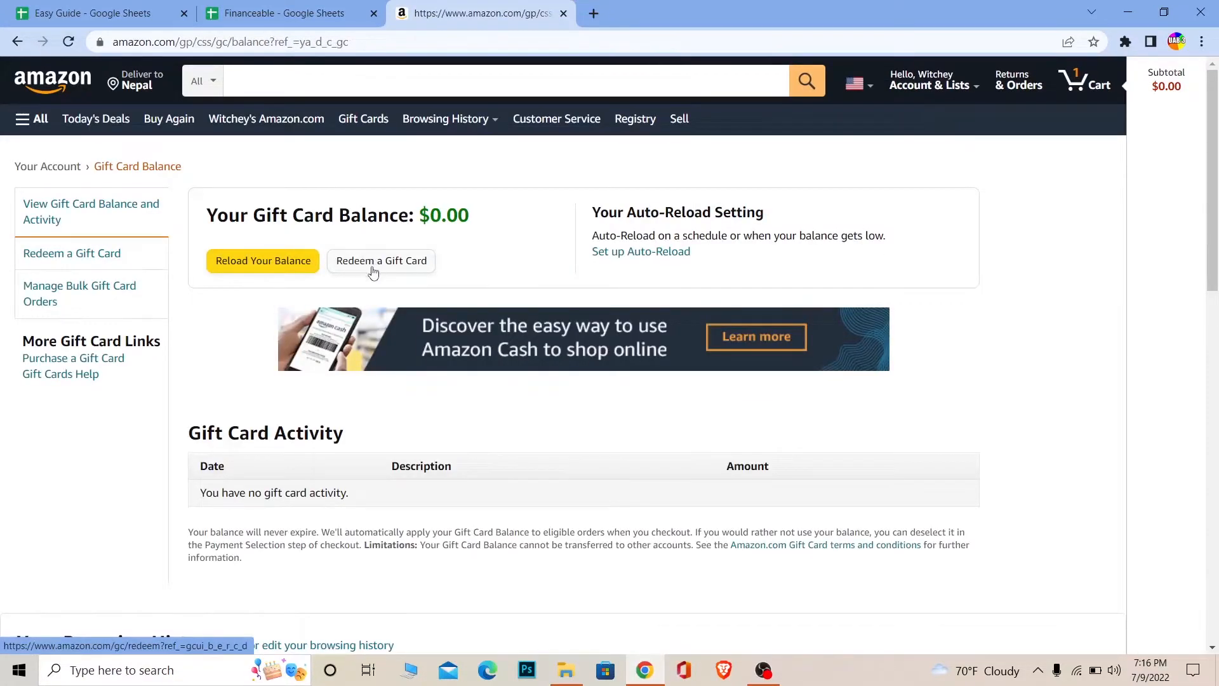
pyautogui.click(381, 261)
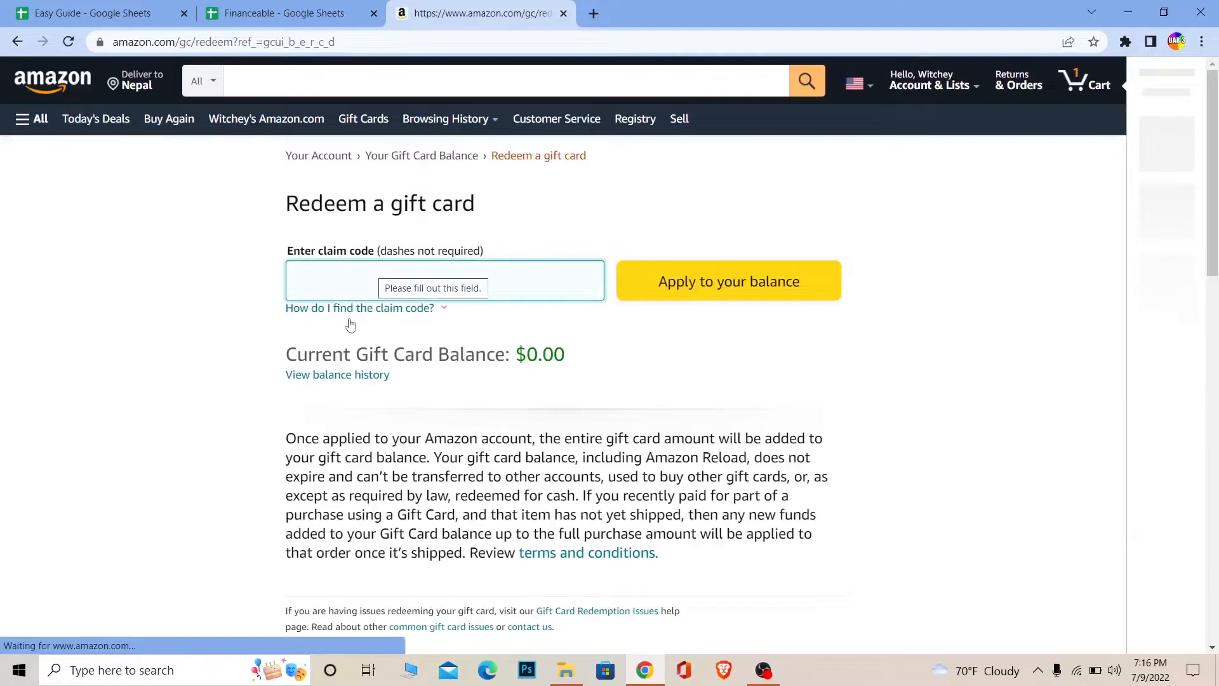
pyautogui.click(444, 280)
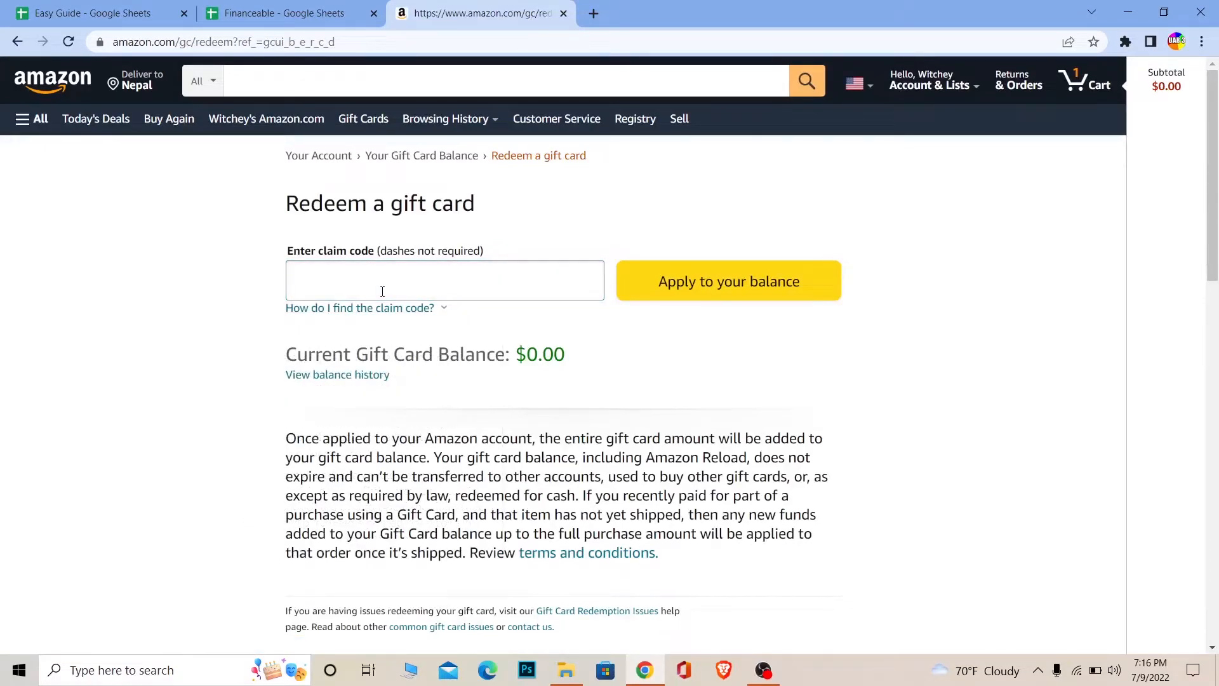
# Enter claim code 'AOWHND' without applying it, then head back to the Amazon home page.
pyautogui.write('AOWHND')
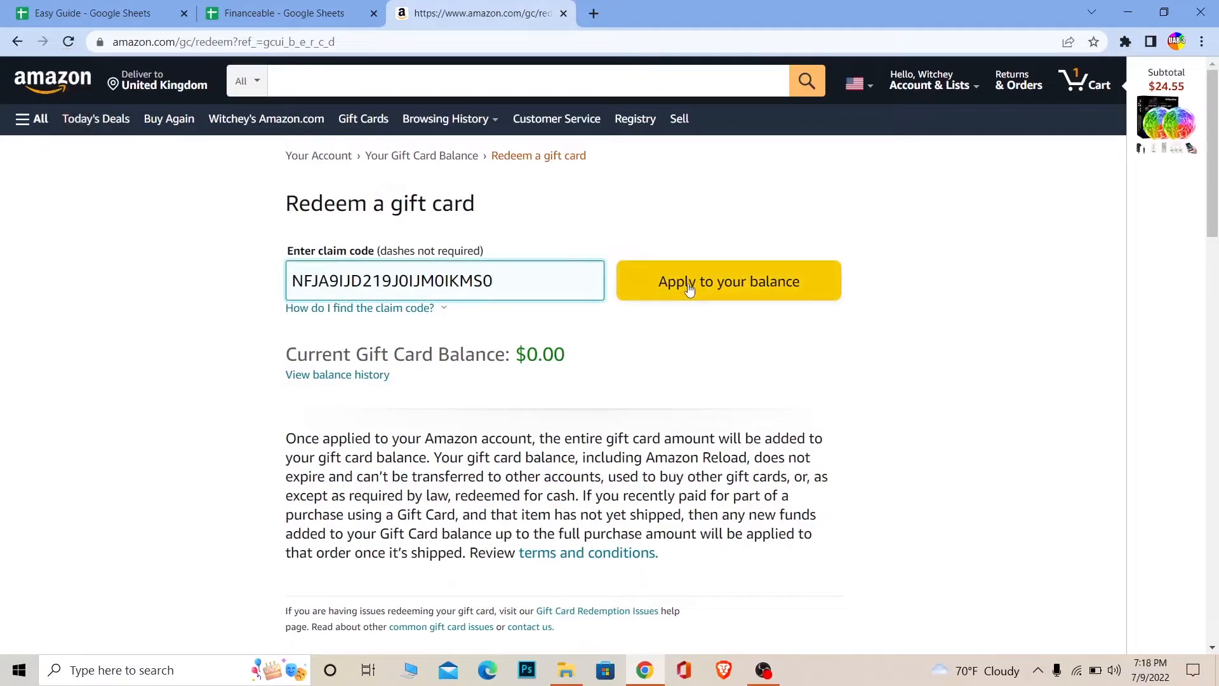
pyautogui.moveTo(520, 279)
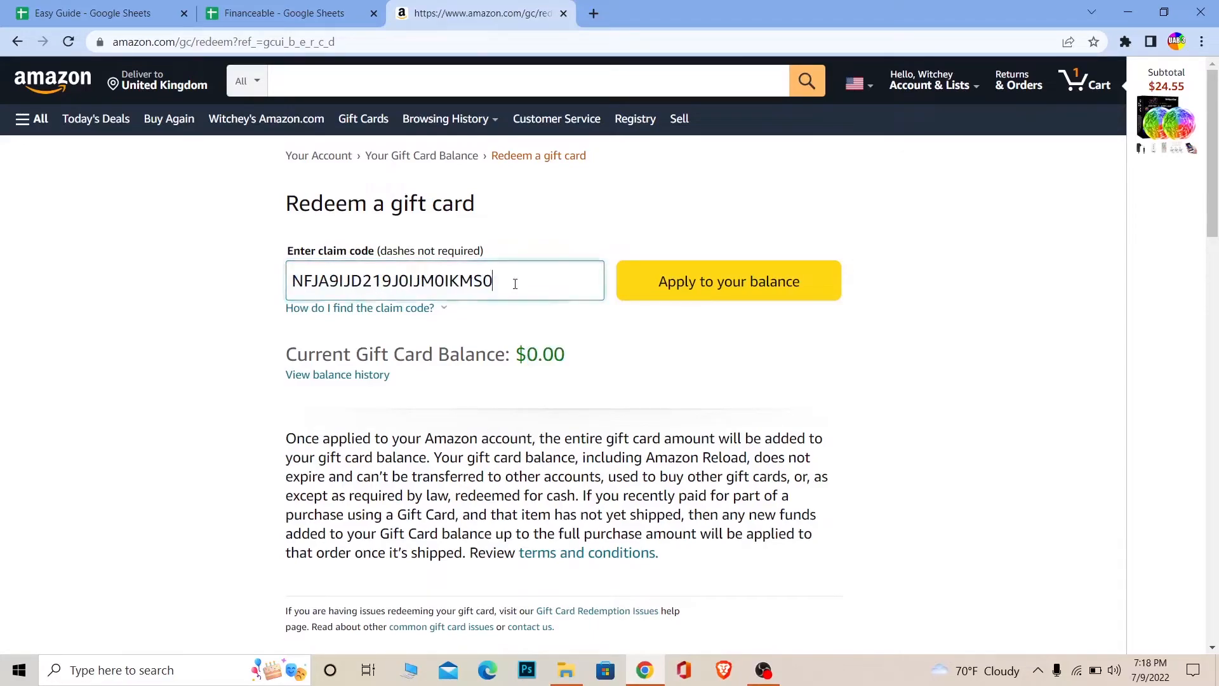
pyautogui.doubleClick(542, 354)
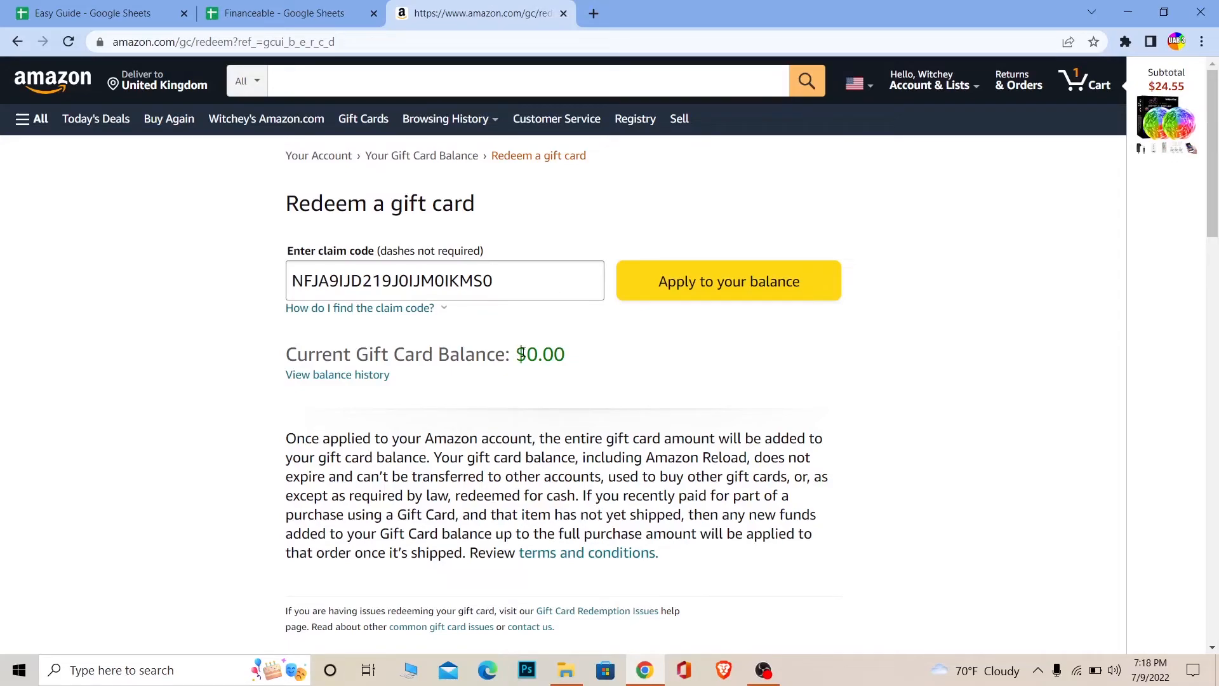
pyautogui.moveTo(328, 403)
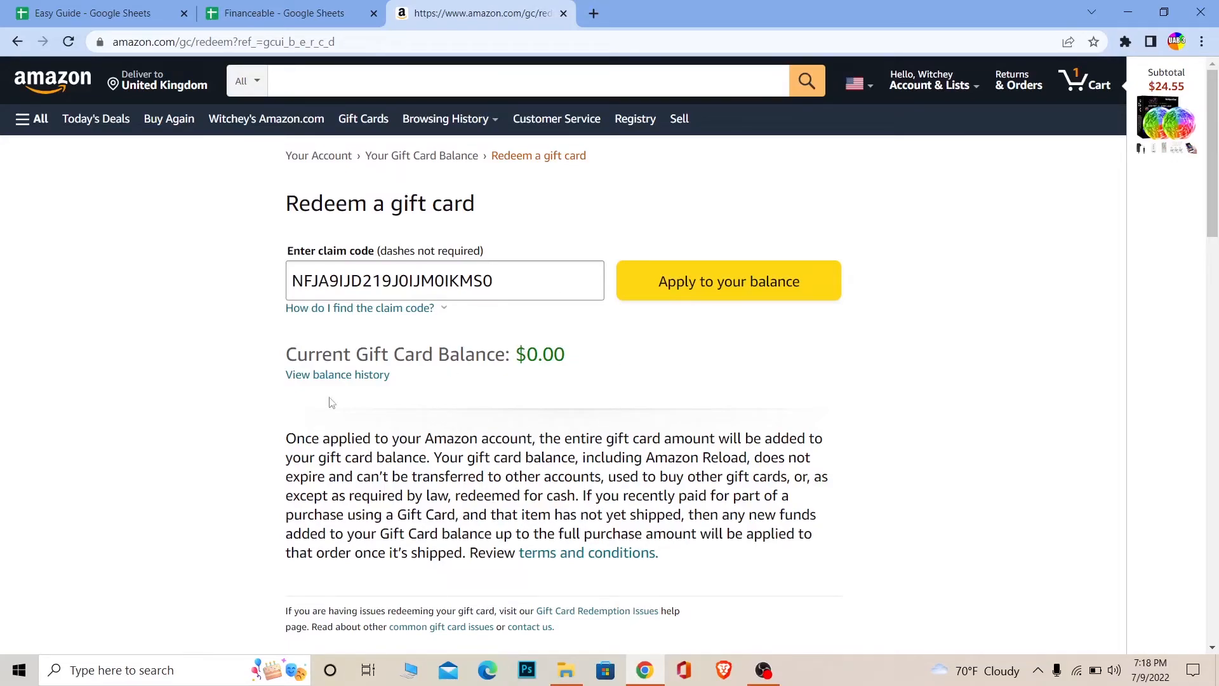
pyautogui.click(53, 80)
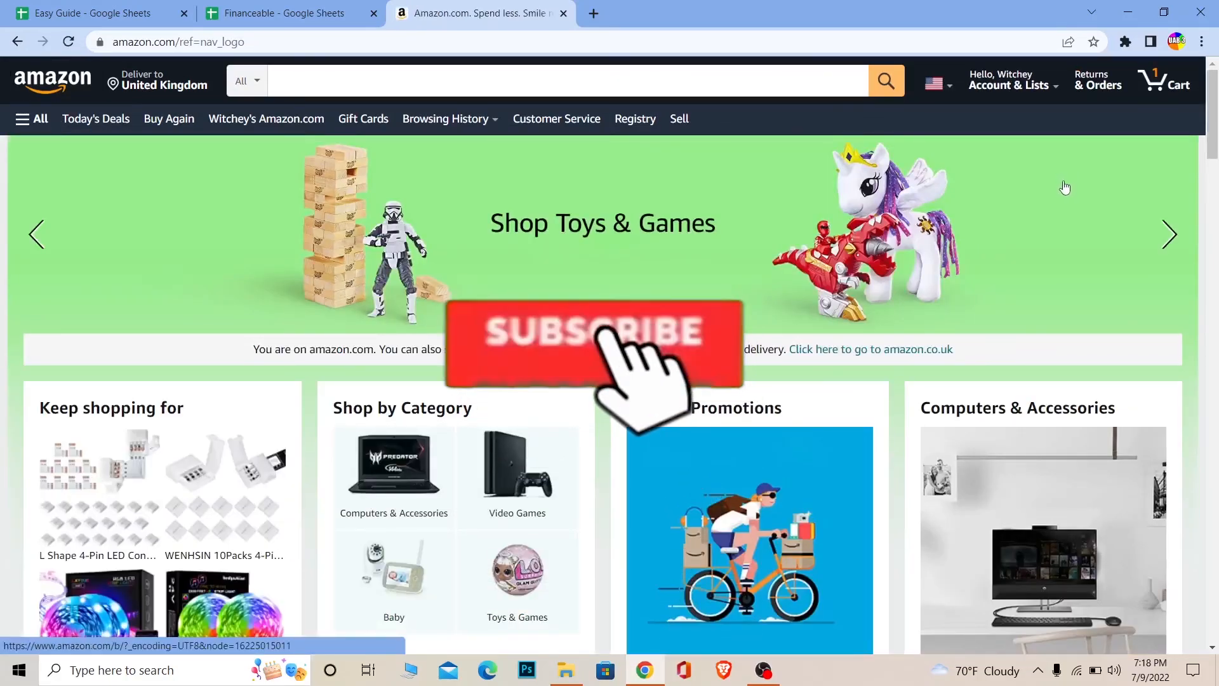
# Land on the Amazon store home page.
pyautogui.click(593, 331)
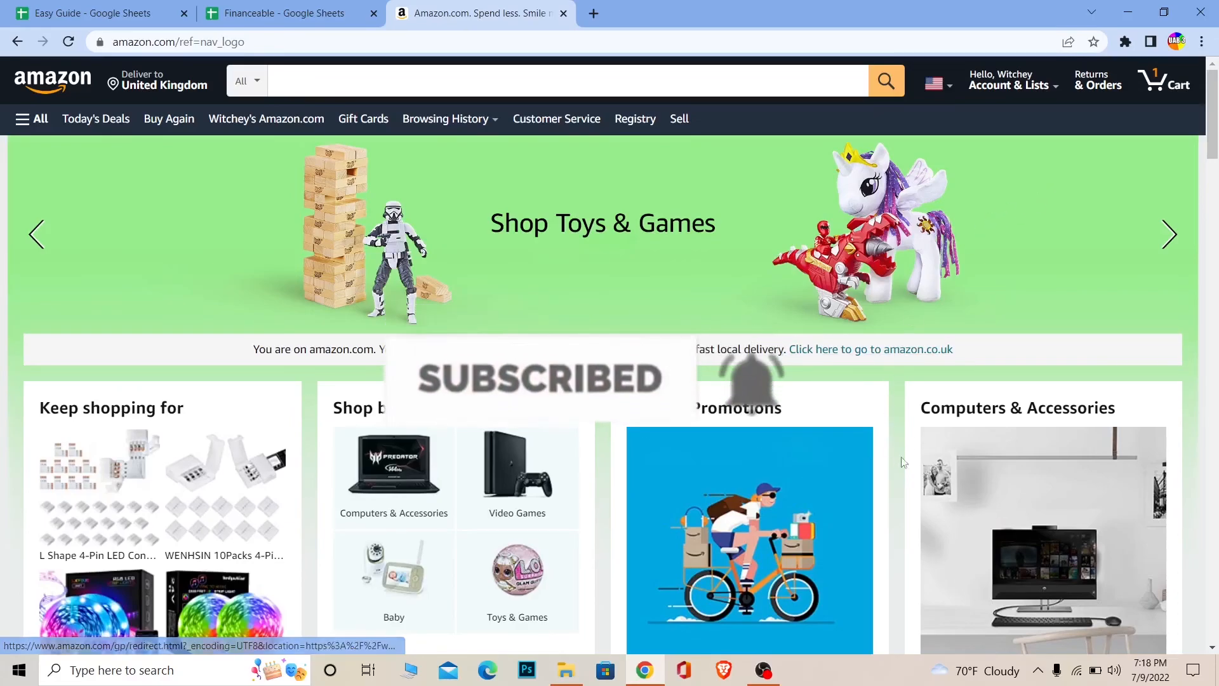